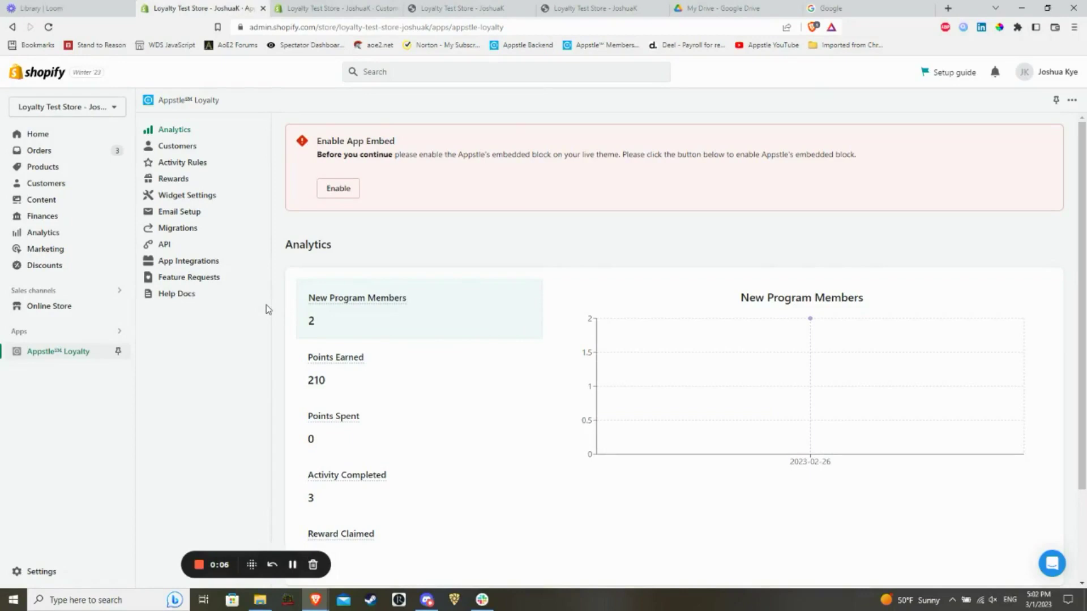
mouse_move(230, 201)
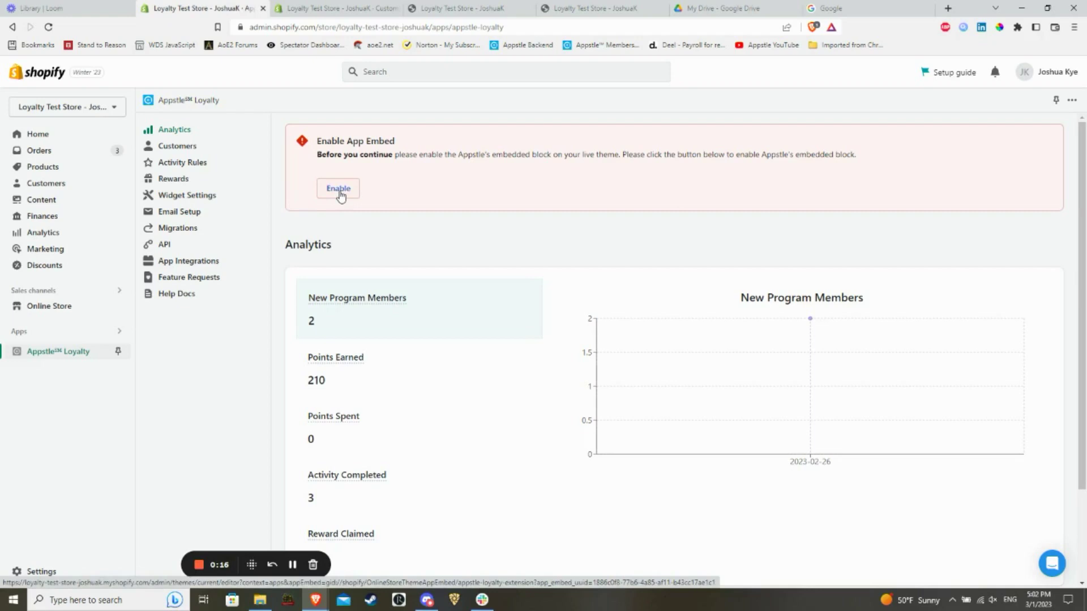
- Enable the Appstle Loyalty app embed from the Enable App Embed banner
left_click(338, 188)
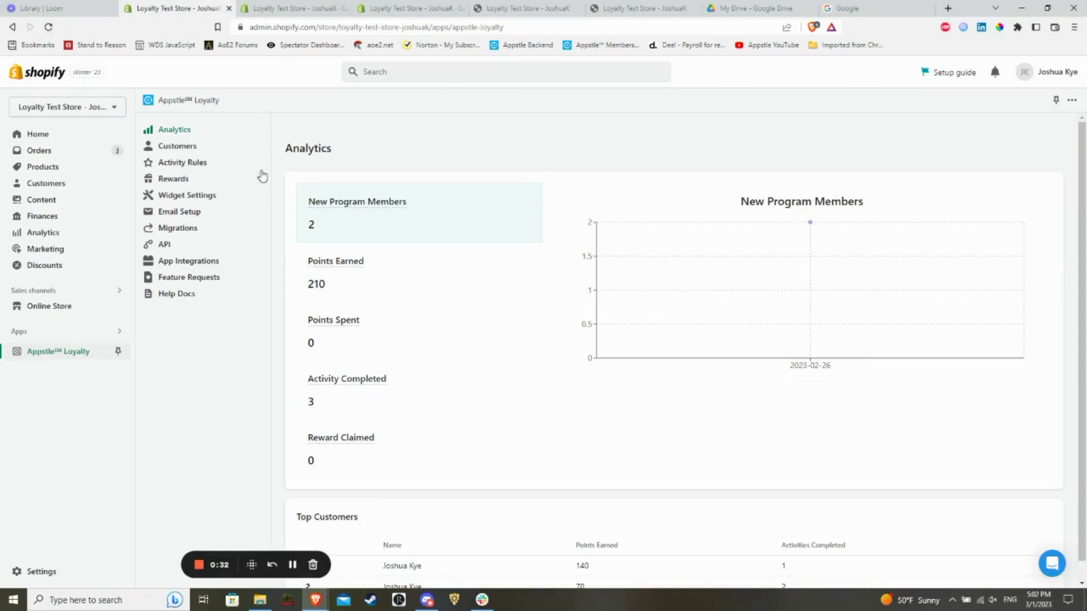
- Open Widget Settings and inspect the 'Loyalty Points' widget title, leaving it unchanged
left_click(187, 195)
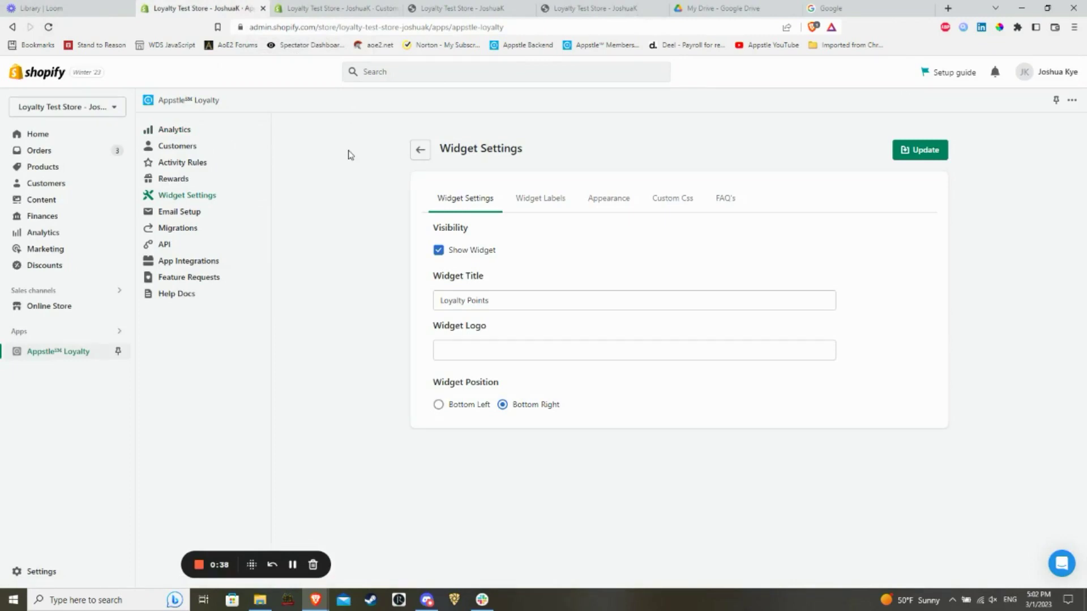
mouse_move(338, 234)
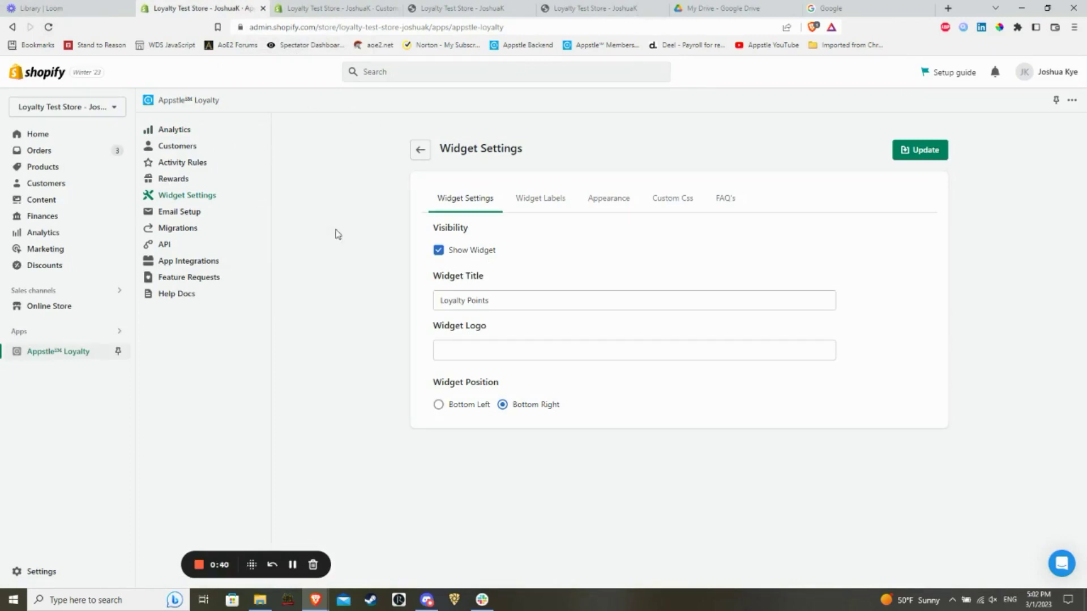
mouse_move(372, 196)
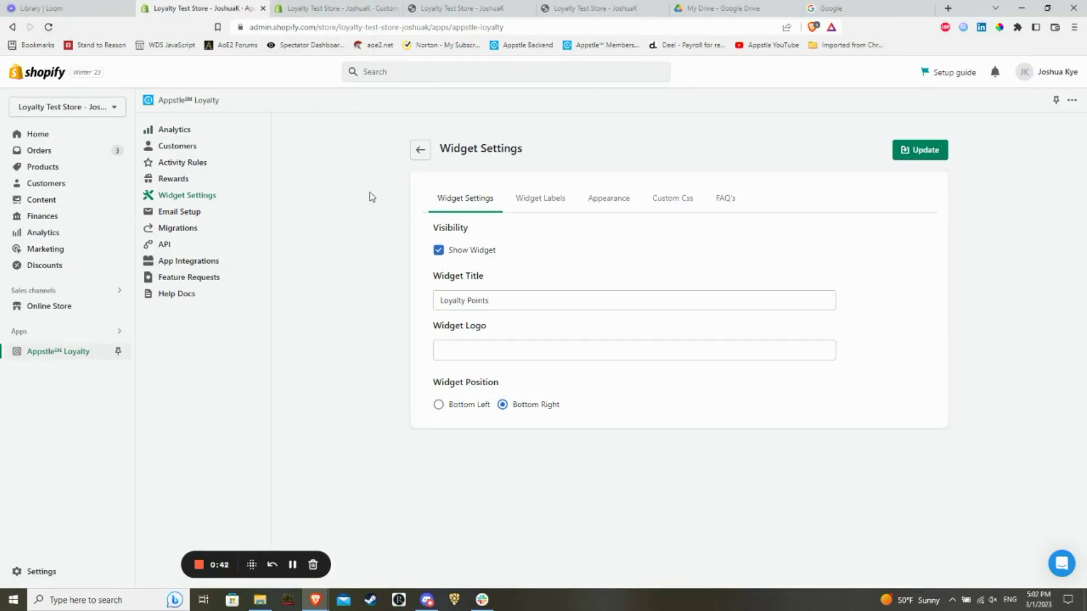
mouse_move(479, 206)
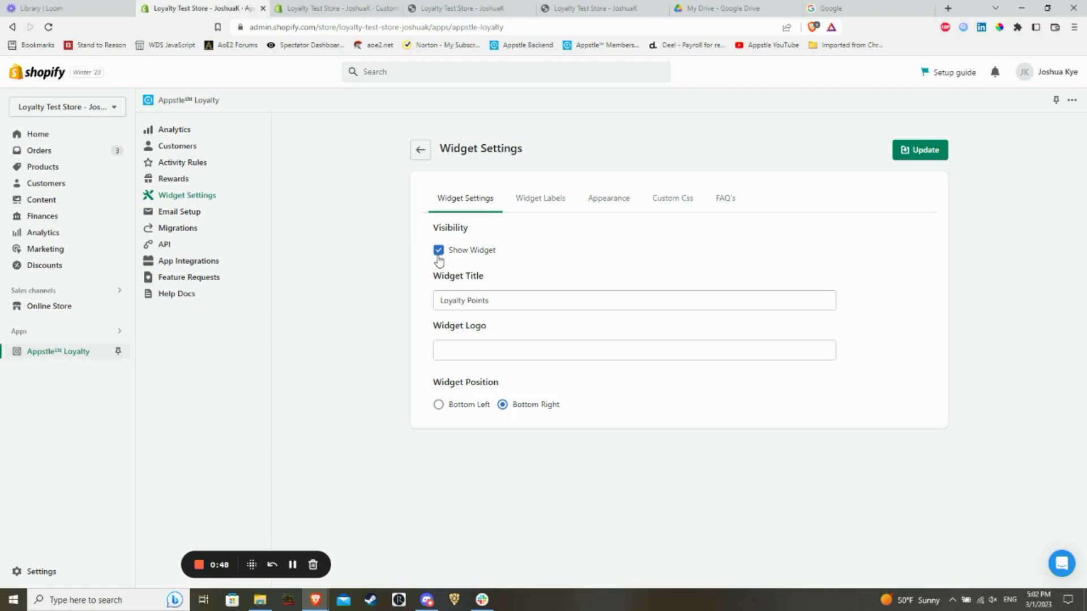
mouse_move(397, 240)
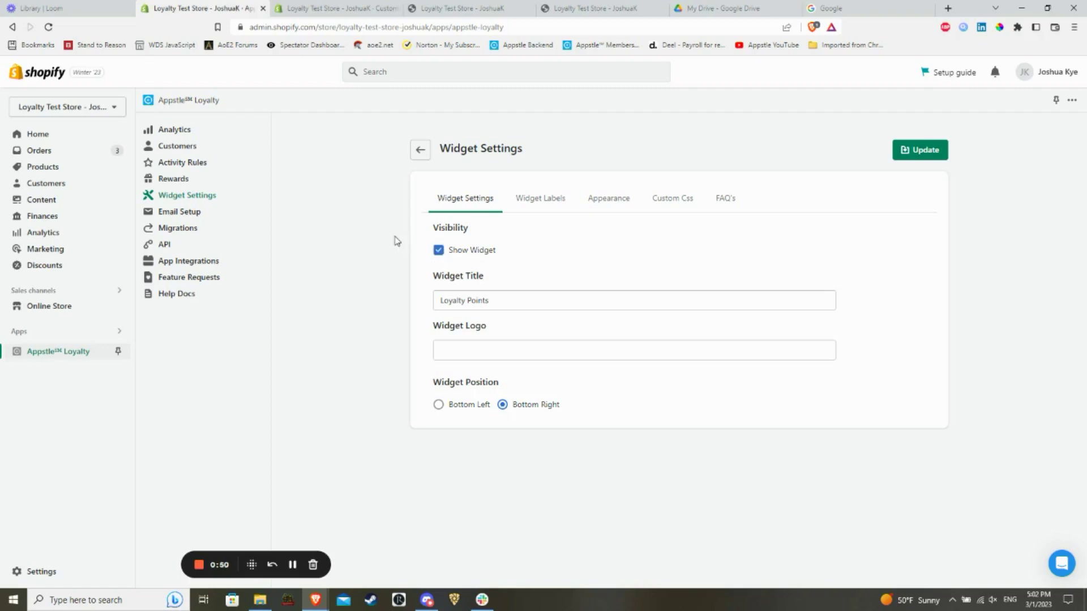
left_click(500, 301)
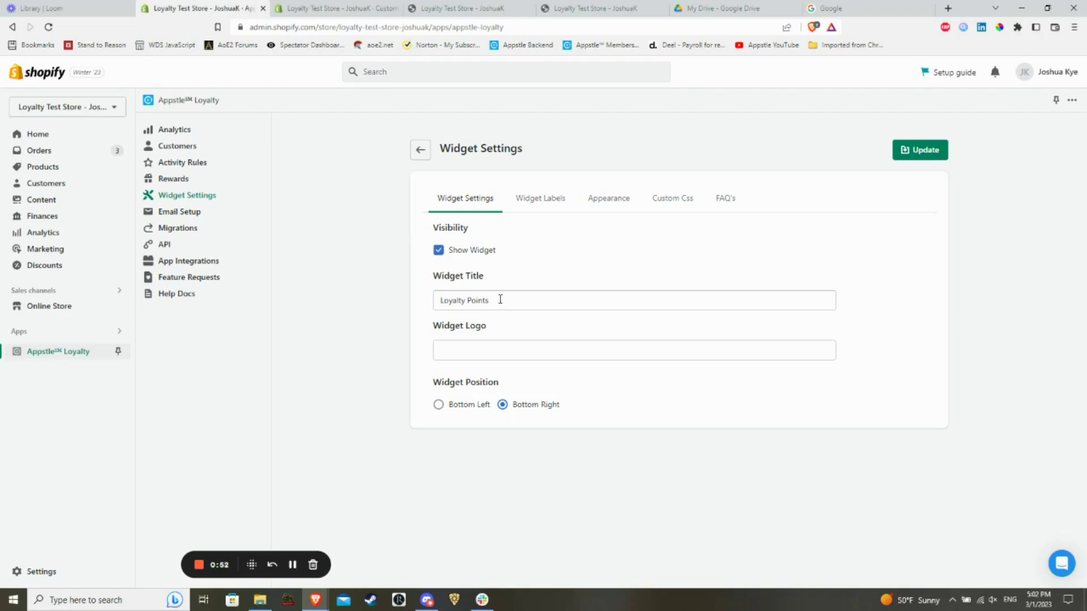
double_click(463, 300)
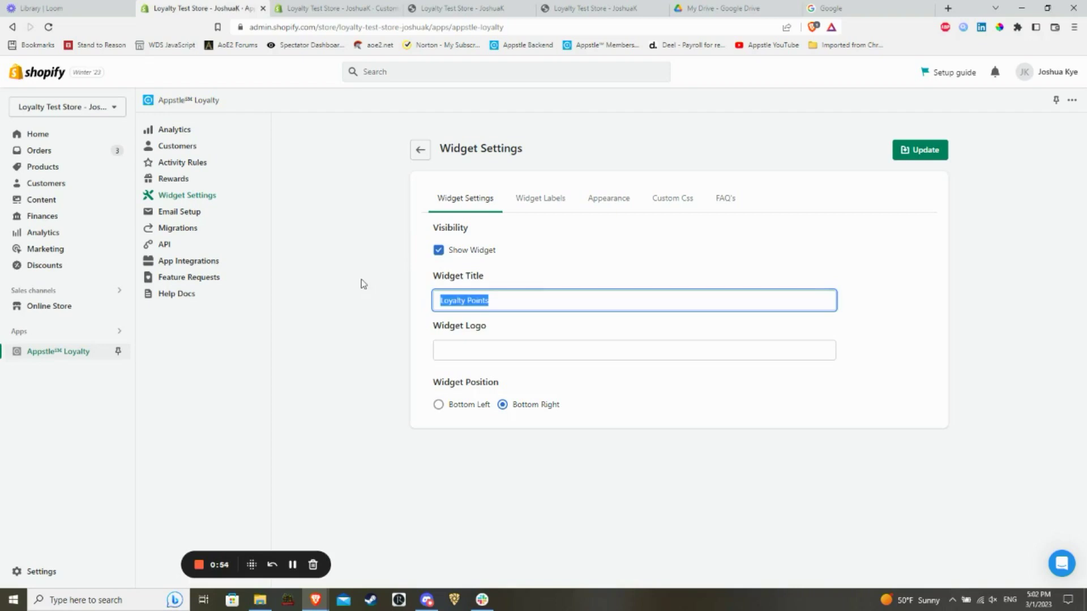
left_click(392, 249)
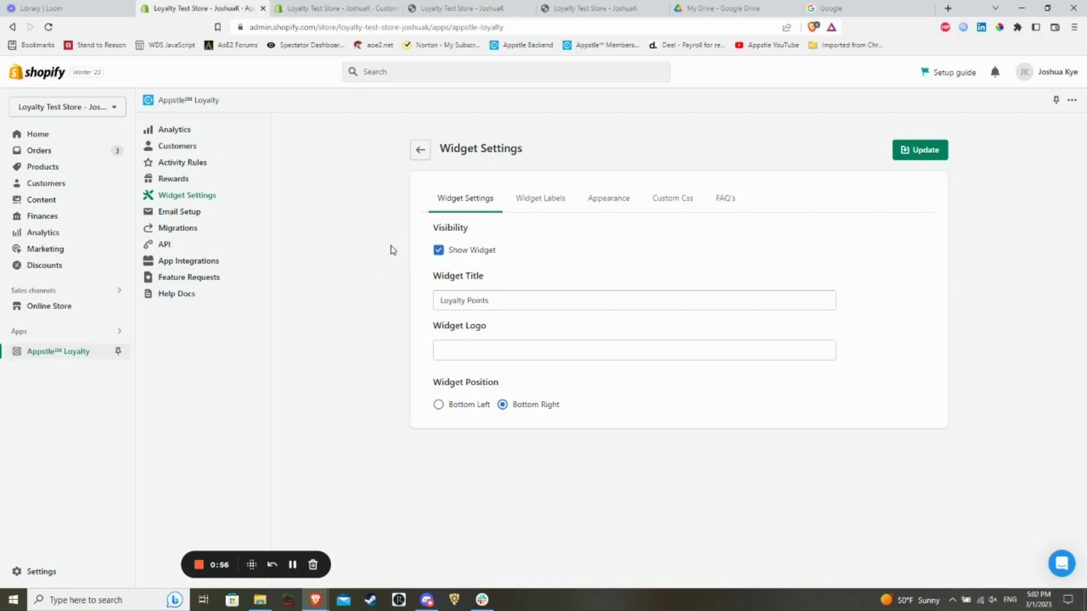
mouse_move(464, 6)
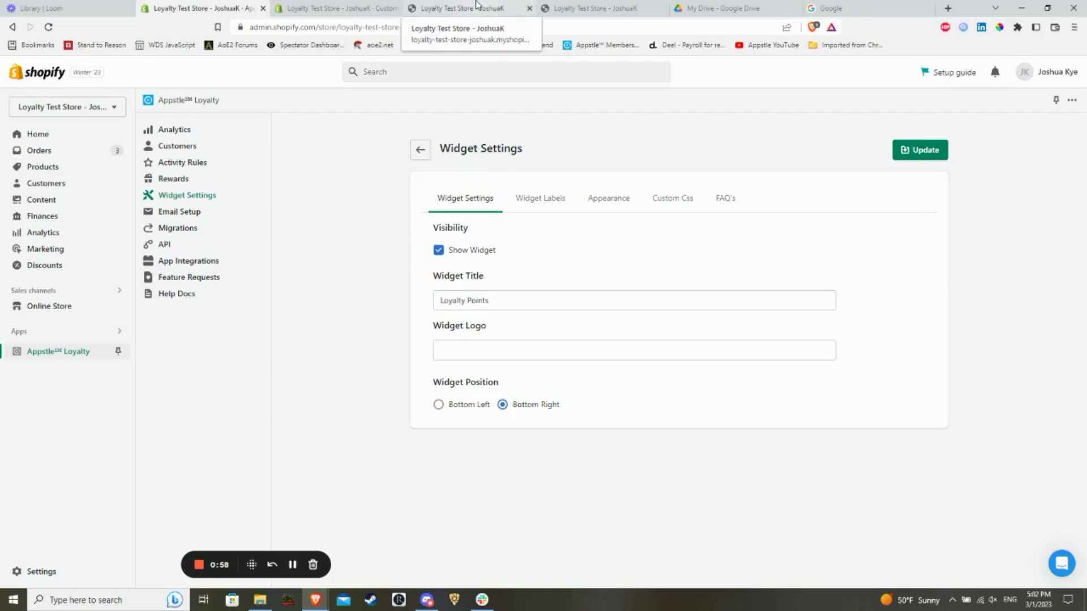
- Open the loyalty widget launcher on the live storefront
left_click(467, 8)
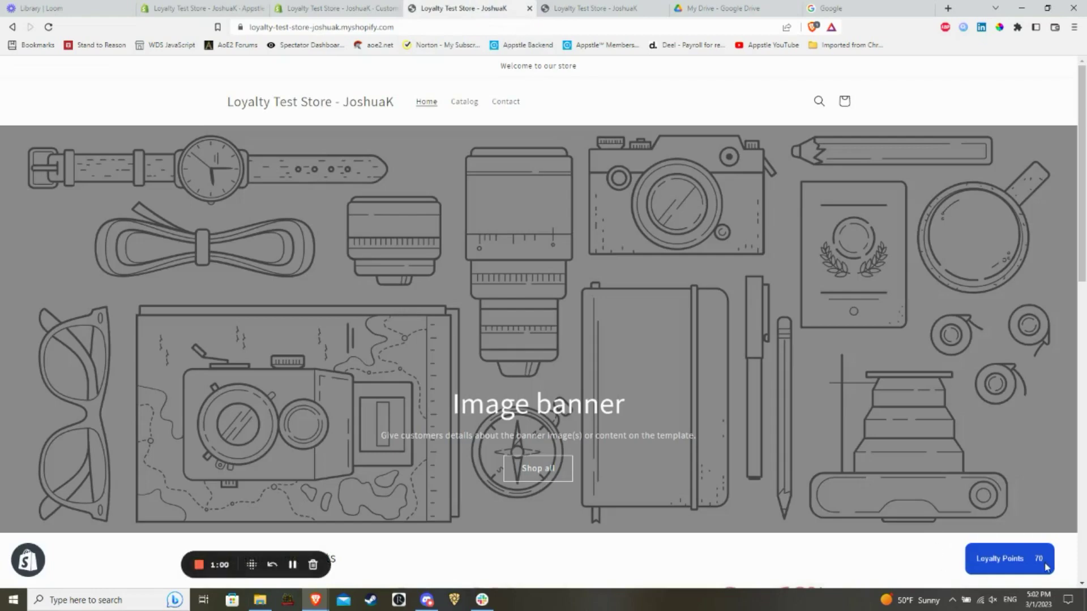
left_click(198, 8)
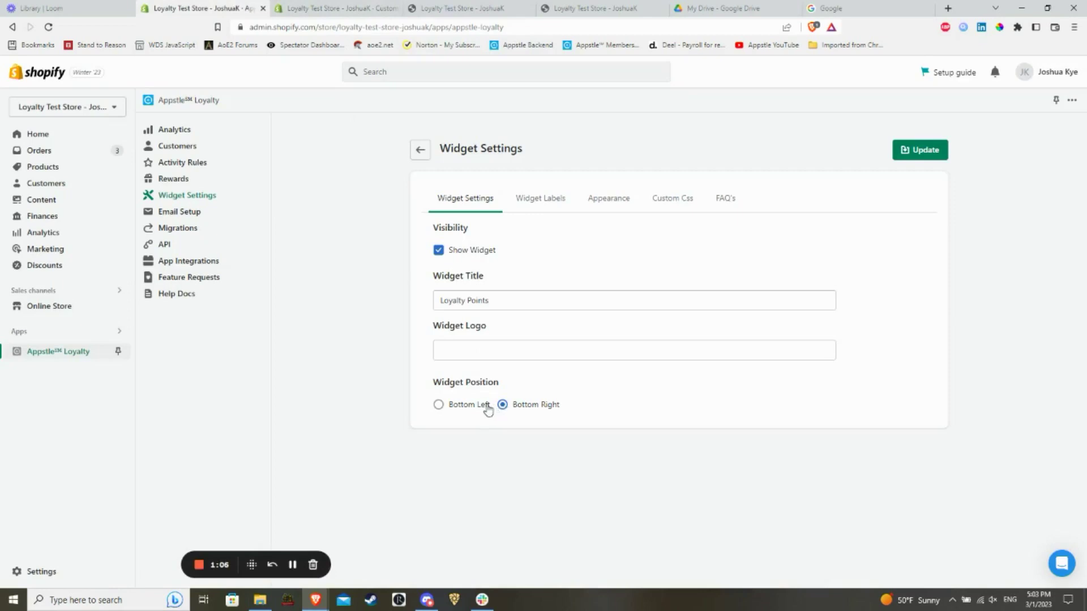
mouse_move(471, 410)
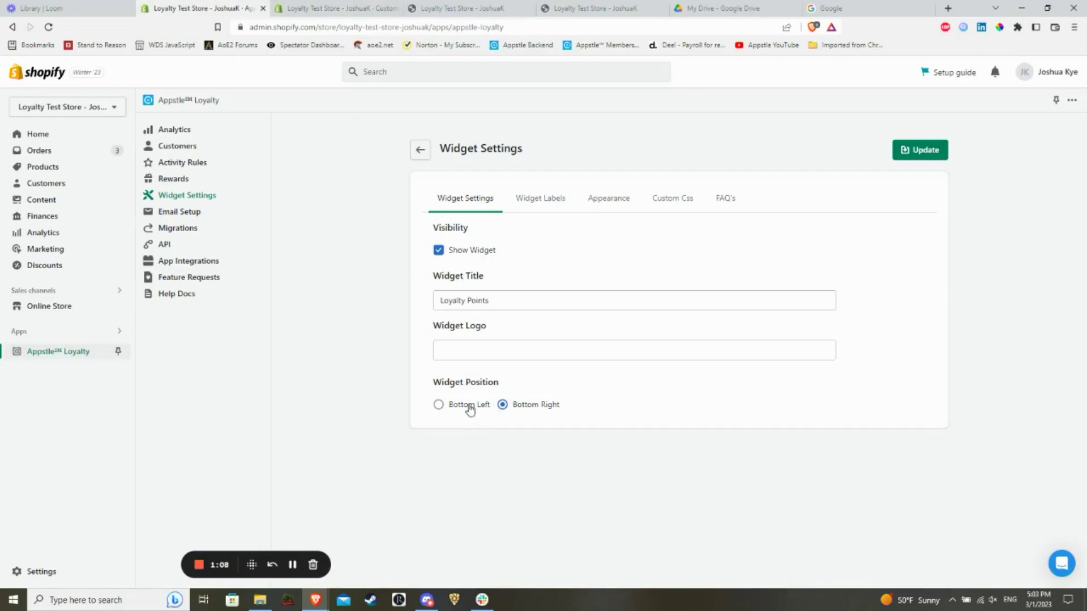
mouse_move(478, 372)
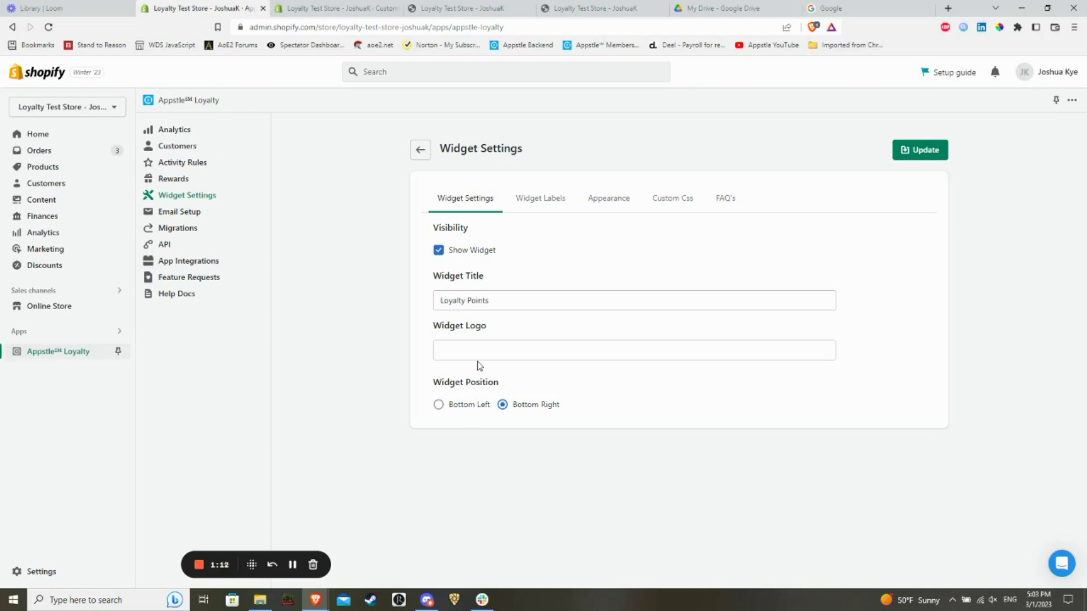
mouse_move(489, 334)
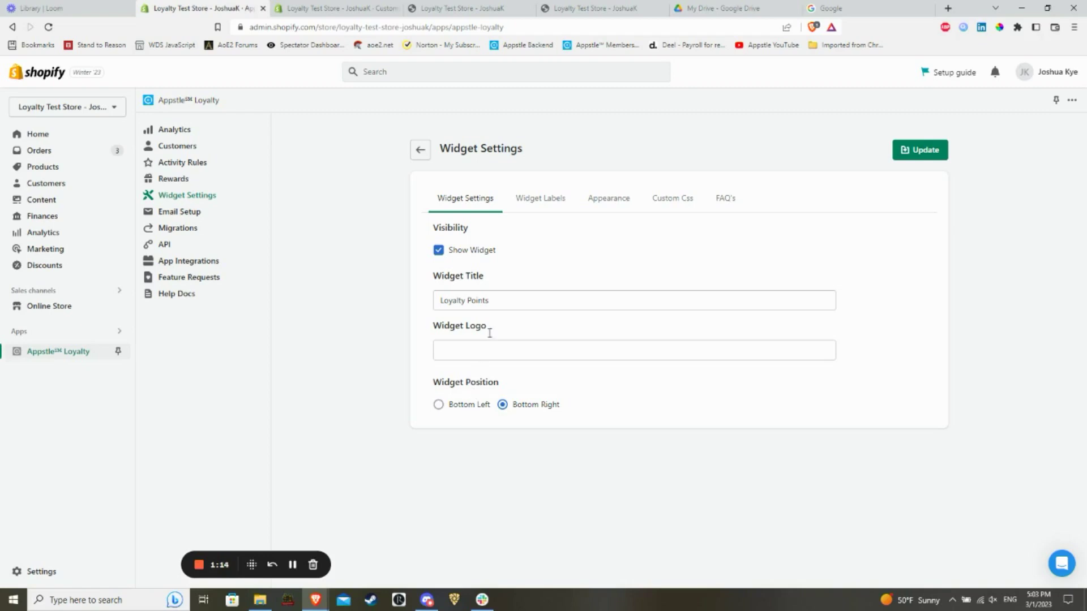
- Expand Widget's Home Labels under Widget Labels and review its Welcome, Community and FAQ texts
left_click(540, 198)
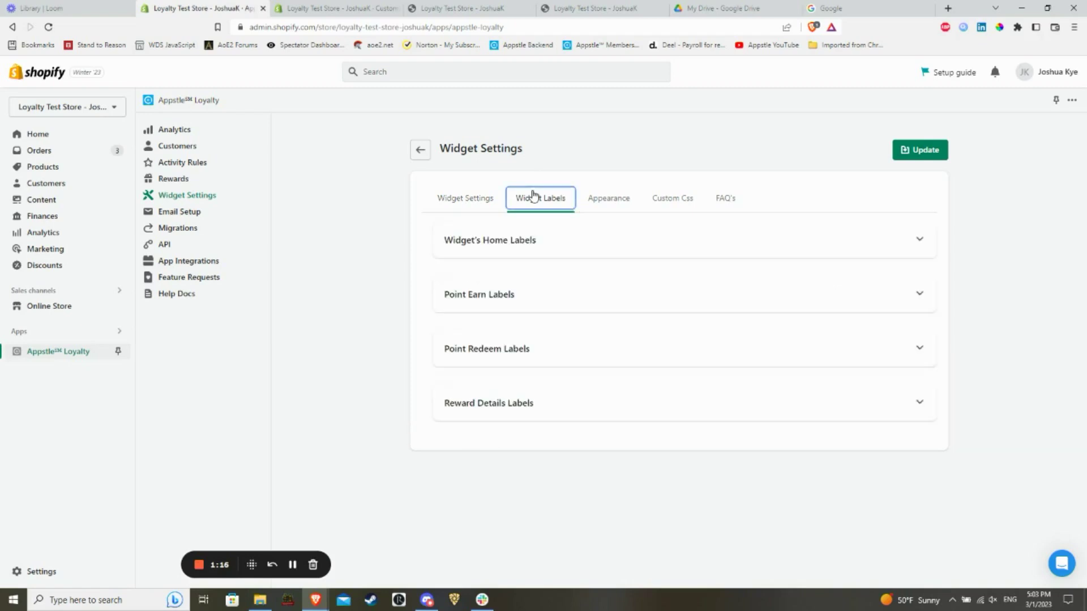
mouse_move(741, 240)
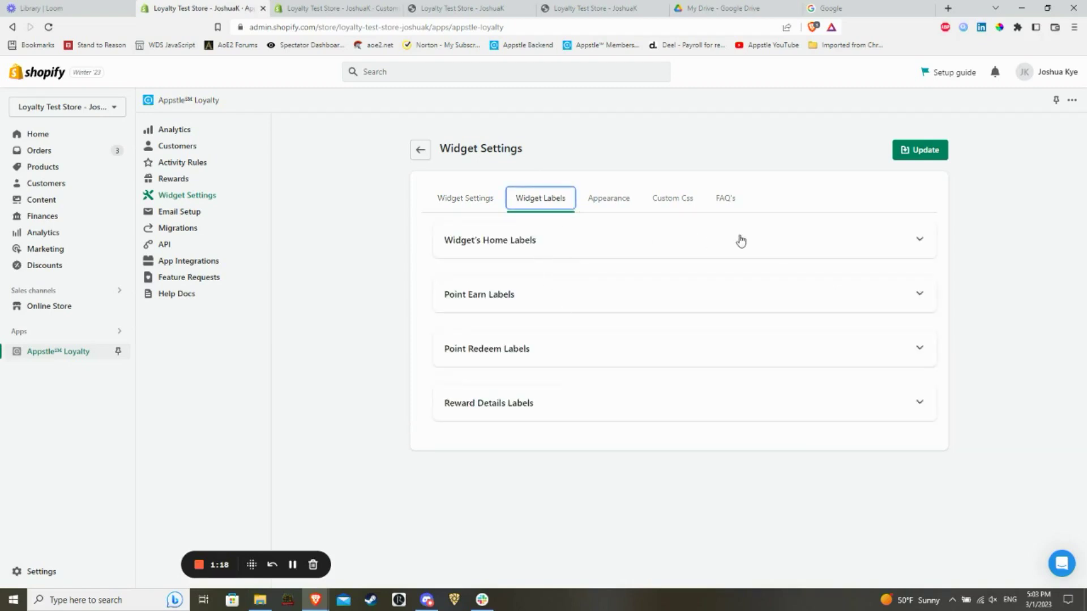
mouse_move(722, 405)
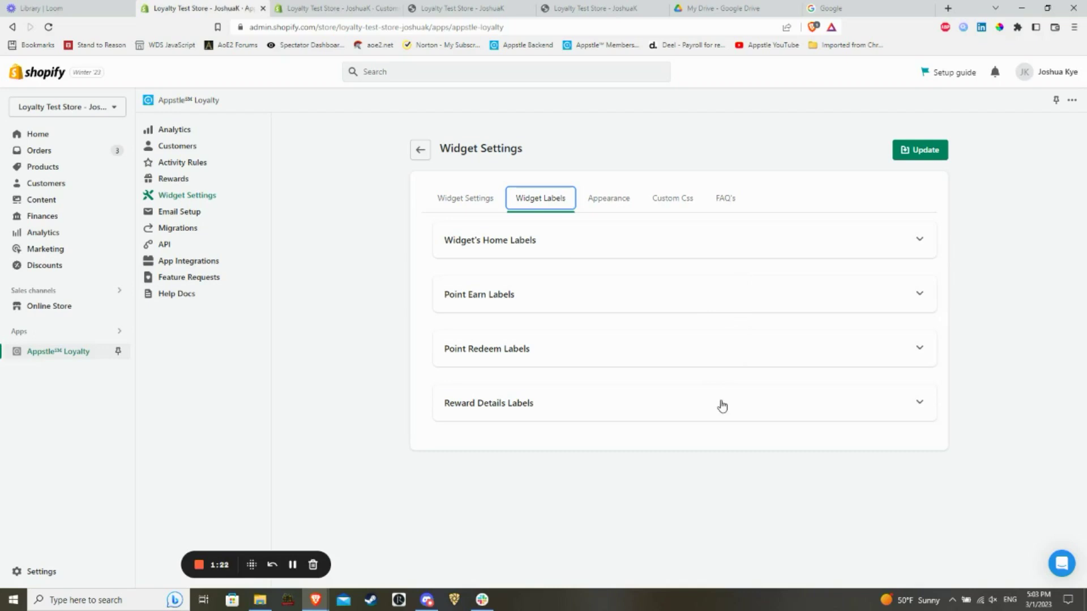
mouse_move(639, 248)
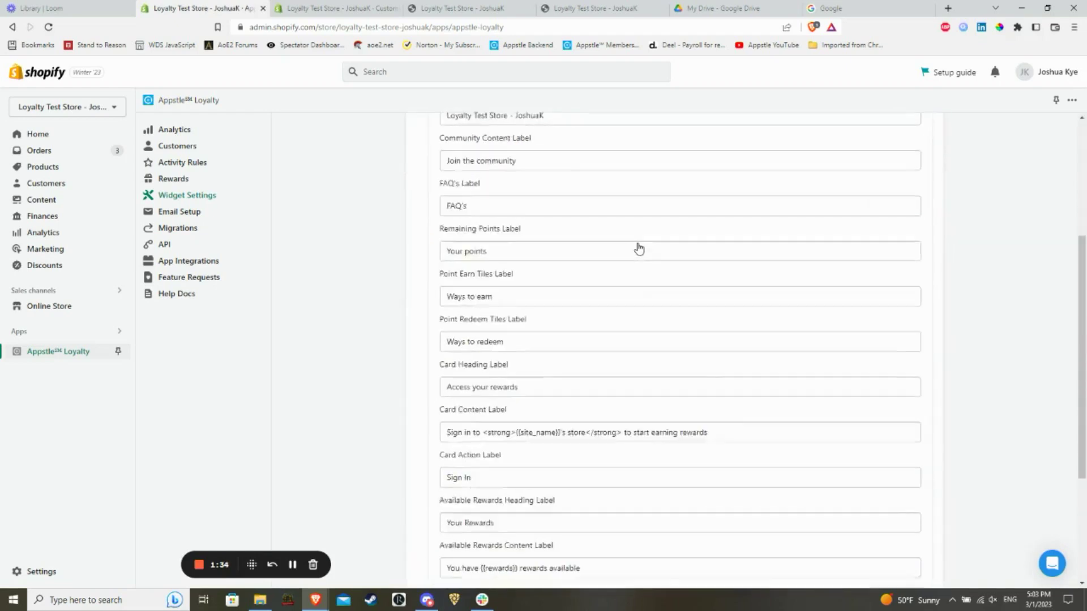
scroll("down", 3)
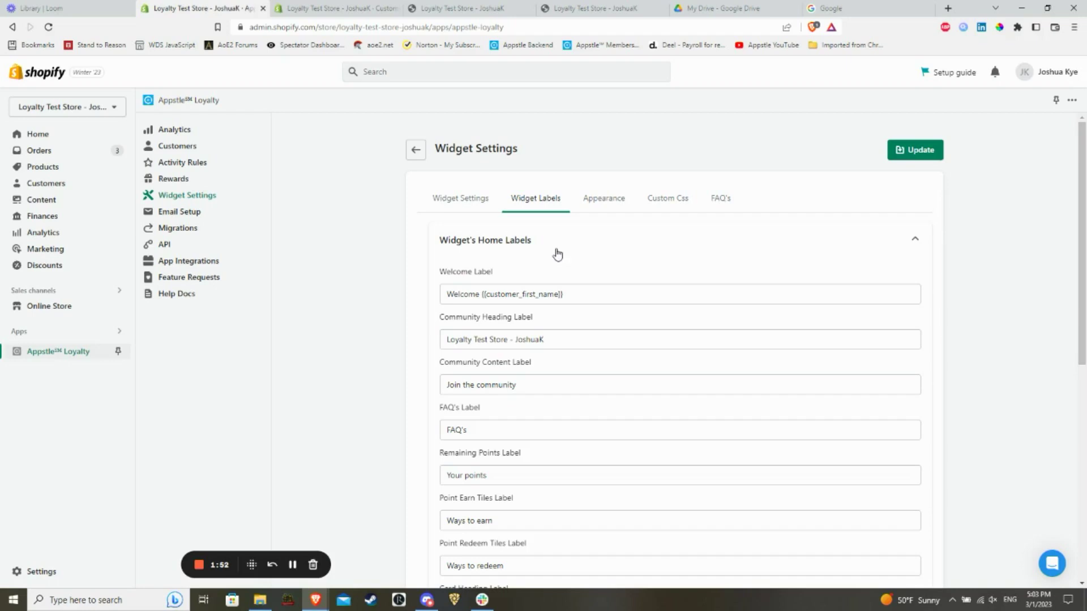
- Review the Point Earn Labels and preview Ways to earn in the storefront widget
scroll("down", 3)
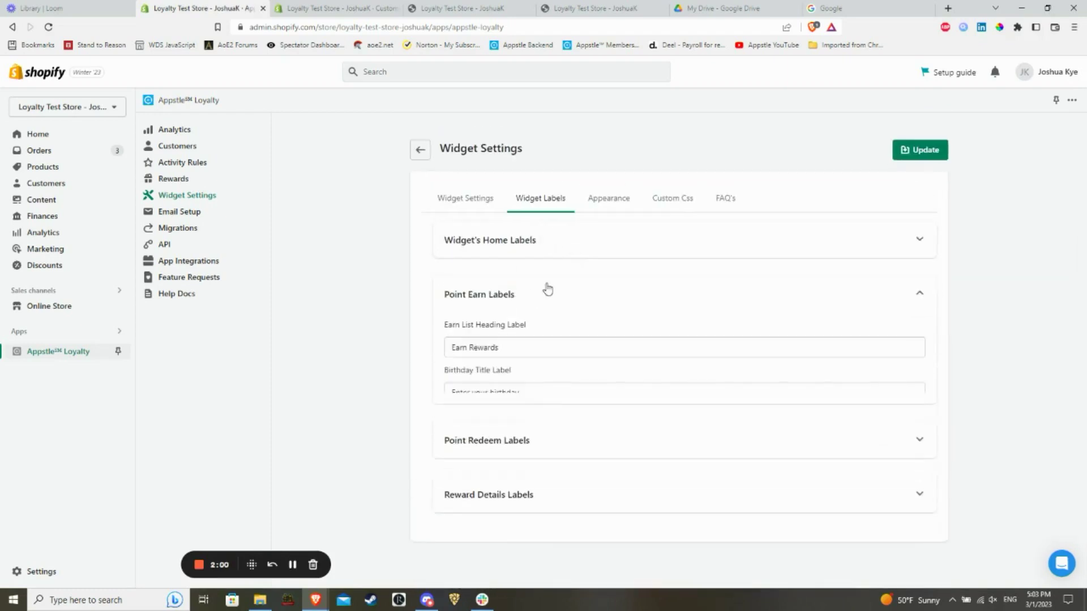
scroll("down", 3)
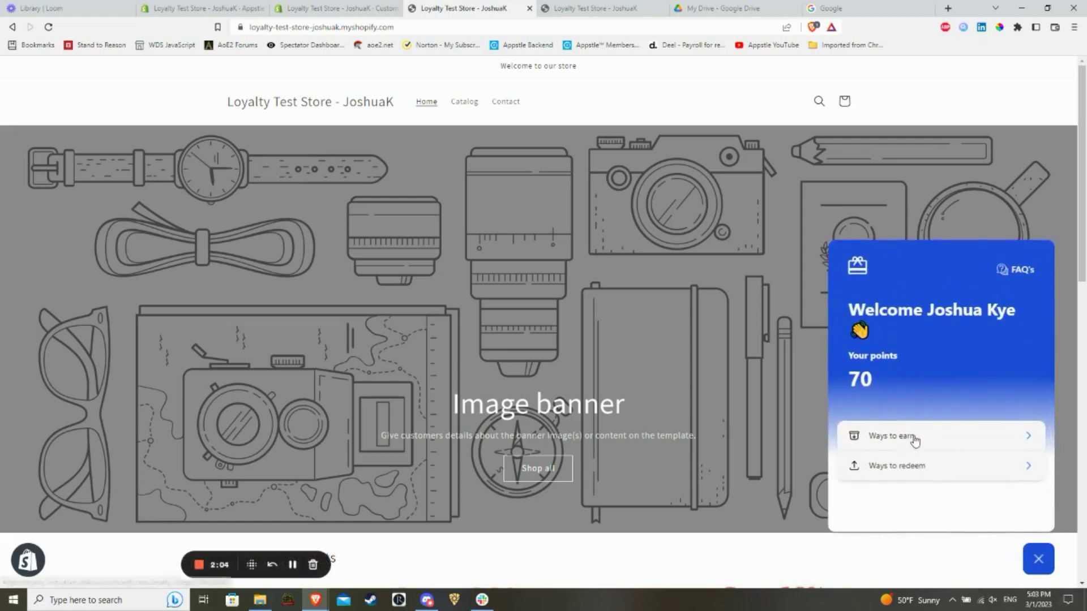
left_click(342, 9)
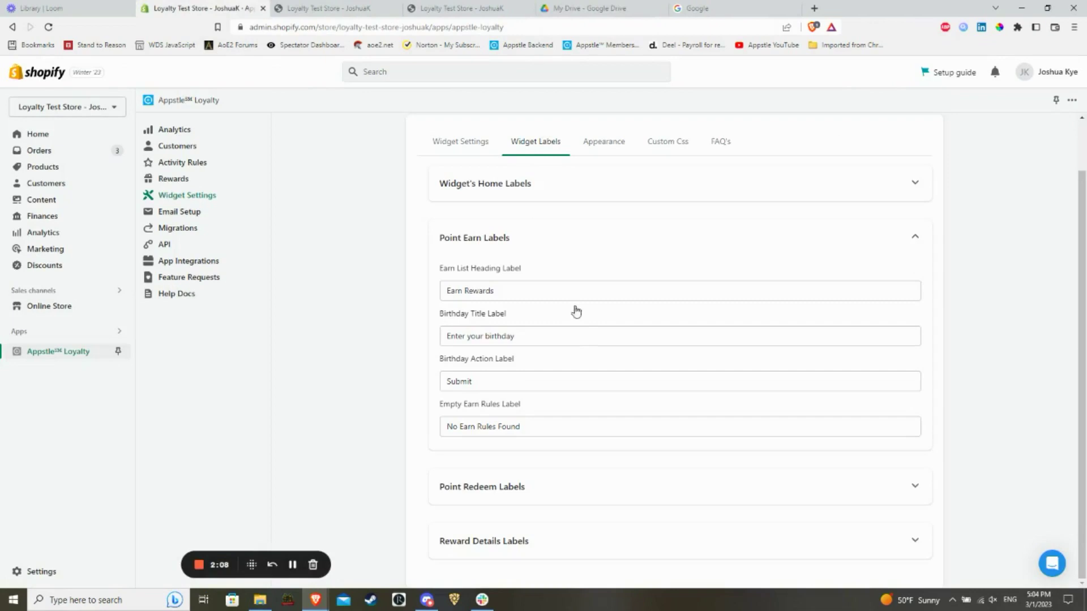
mouse_move(520, 424)
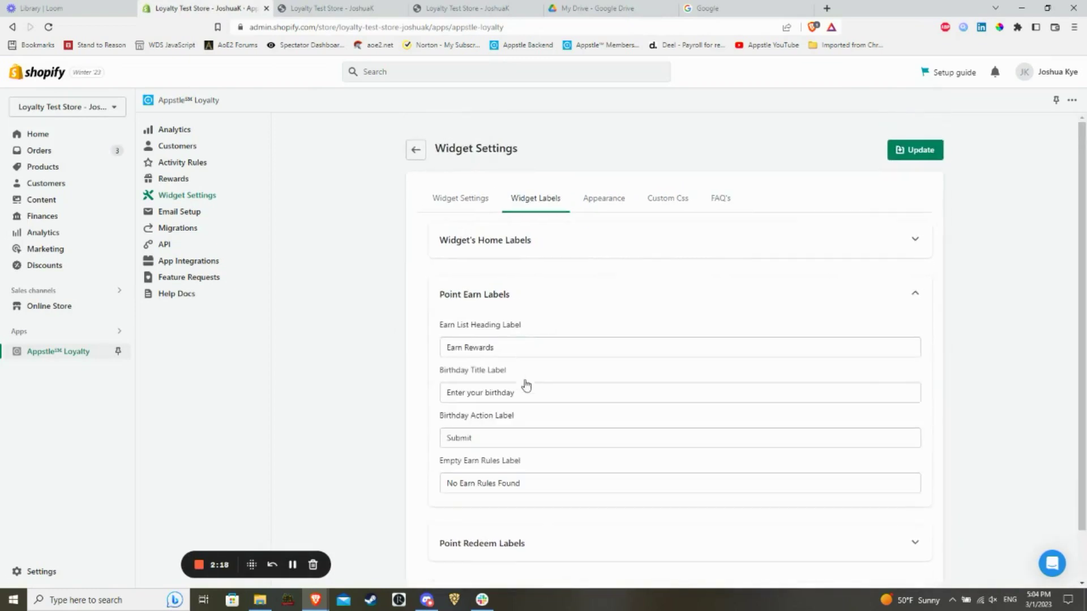
- Collapse the Point Earn Labels group
left_click(679, 434)
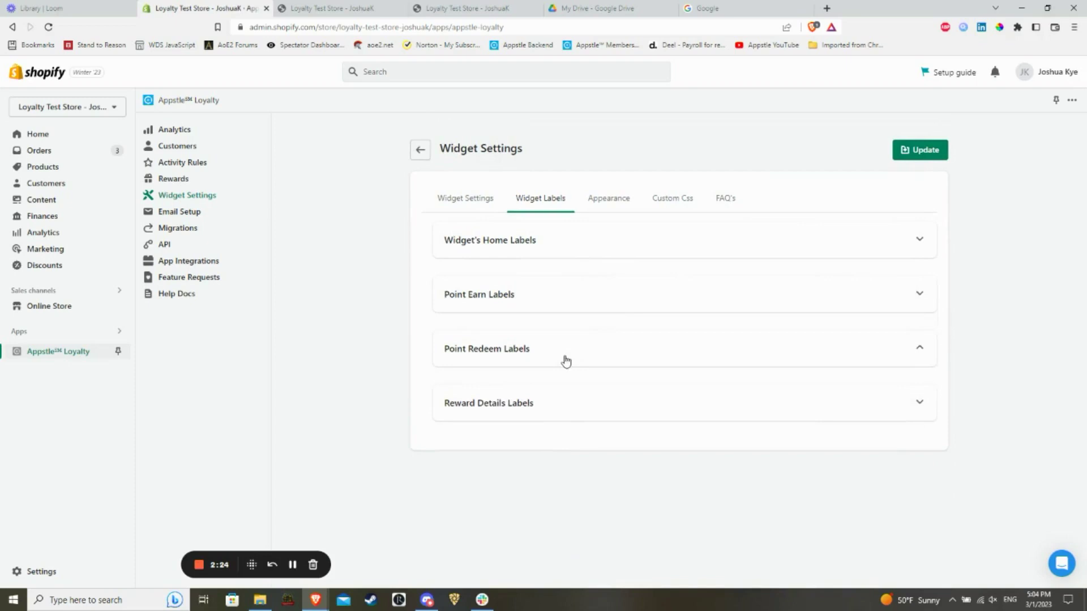
- Open the storefront widget's Redeem Rewards screen showing the 1000-points-for-$5 reward
left_click(566, 350)
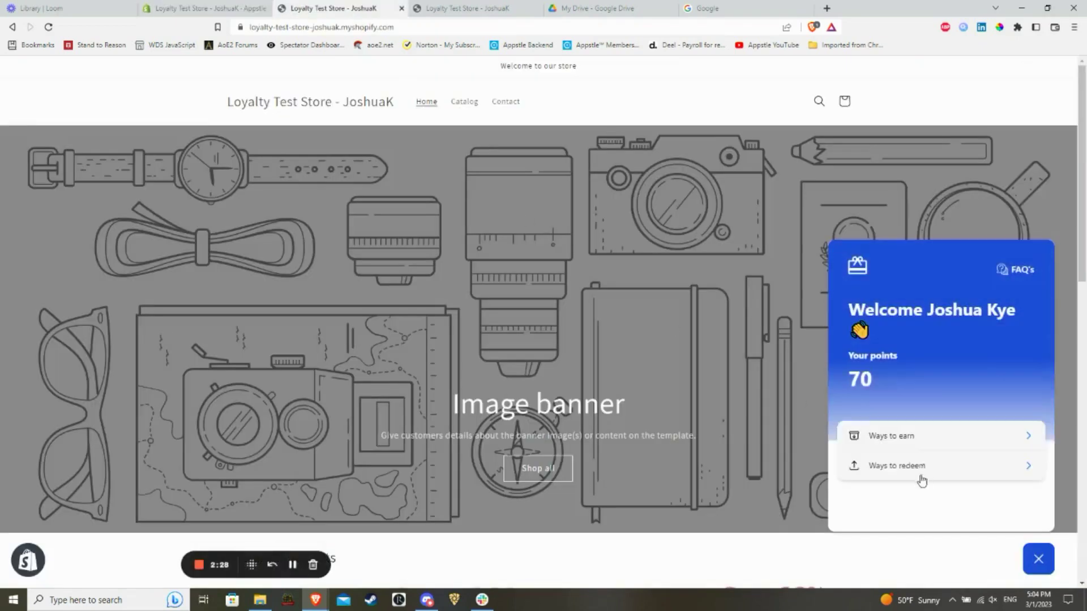
left_click(896, 466)
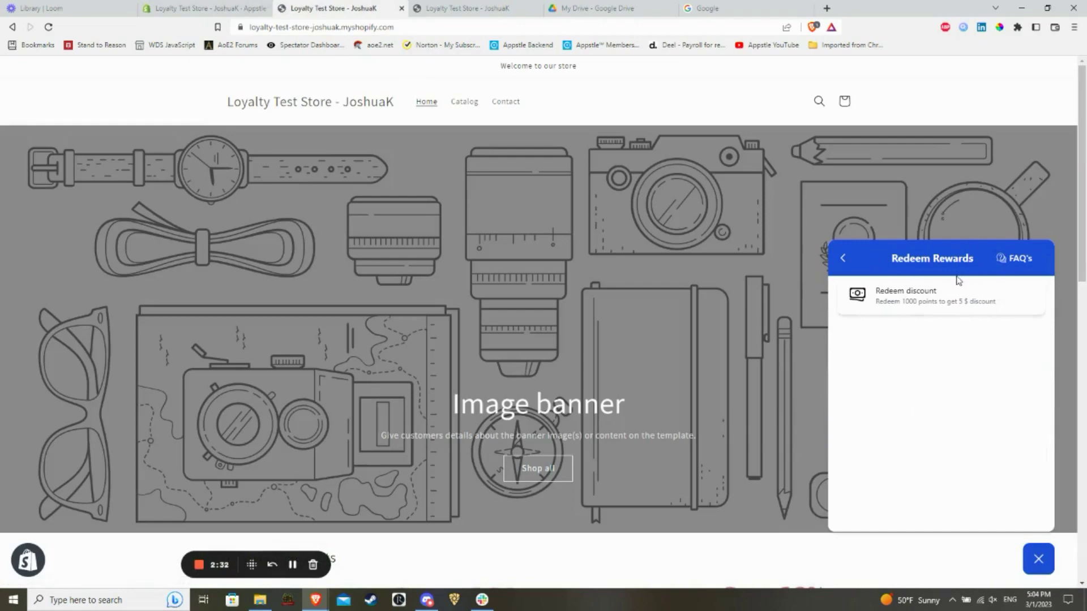
mouse_move(213, 107)
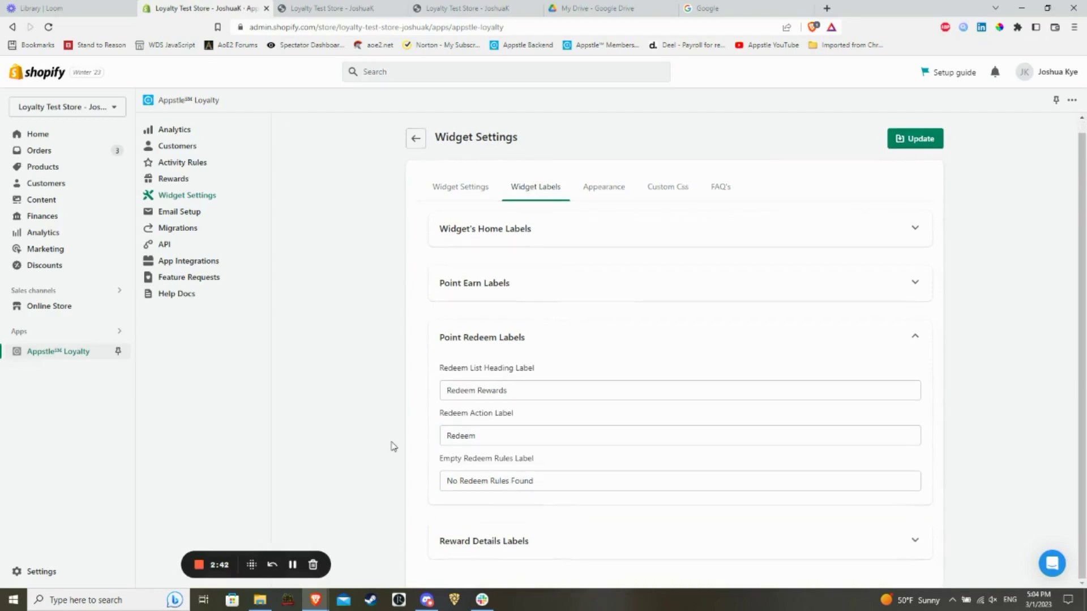
- Review the Reward Details Labels fields, including the copied discount label, then view Appearance
left_click(481, 338)
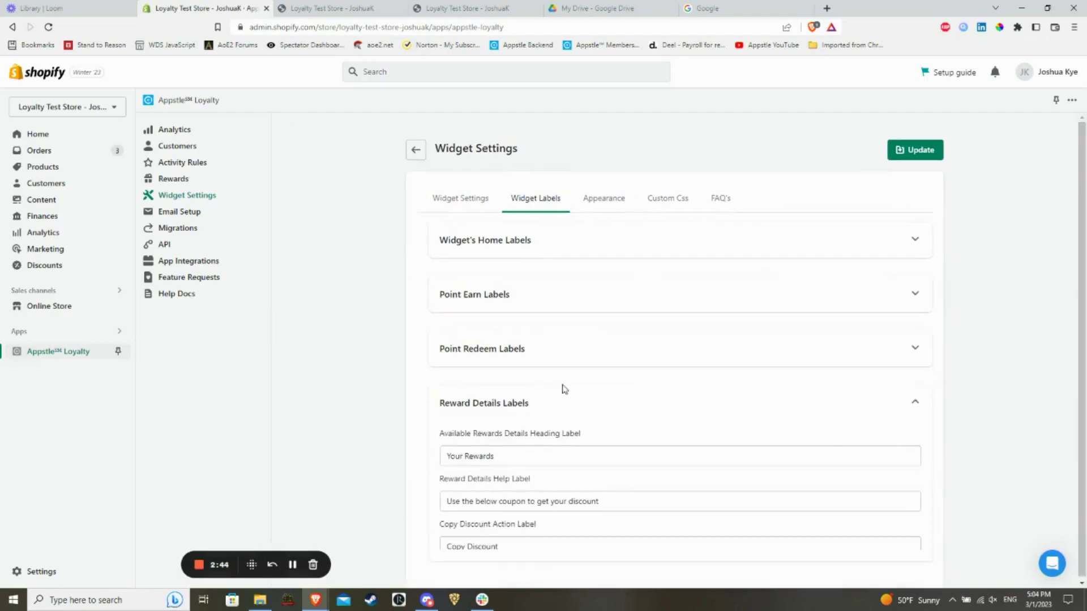
scroll("down", 3)
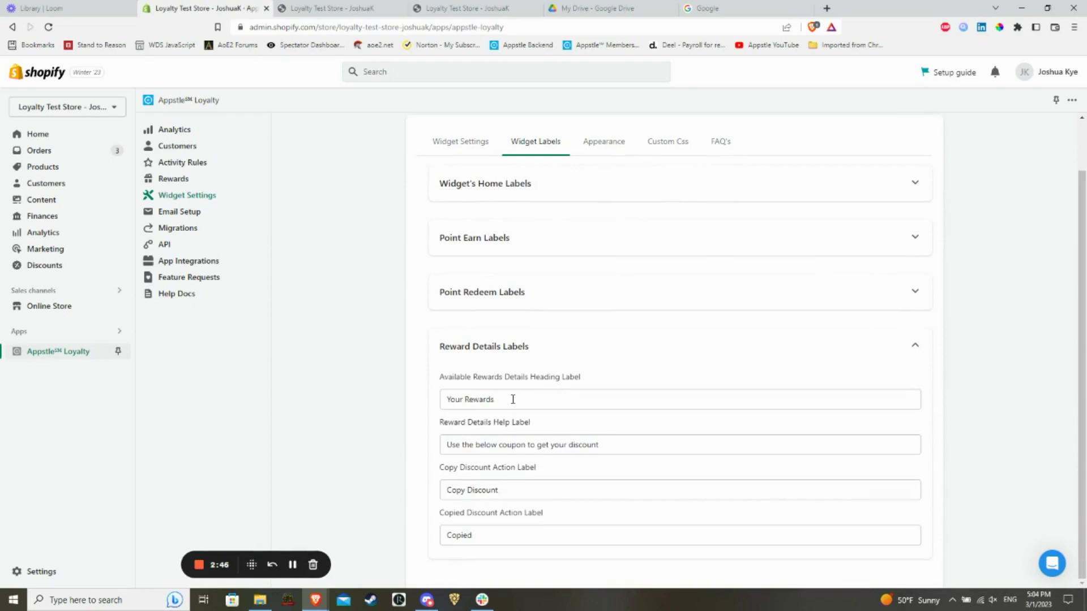
left_click(512, 399)
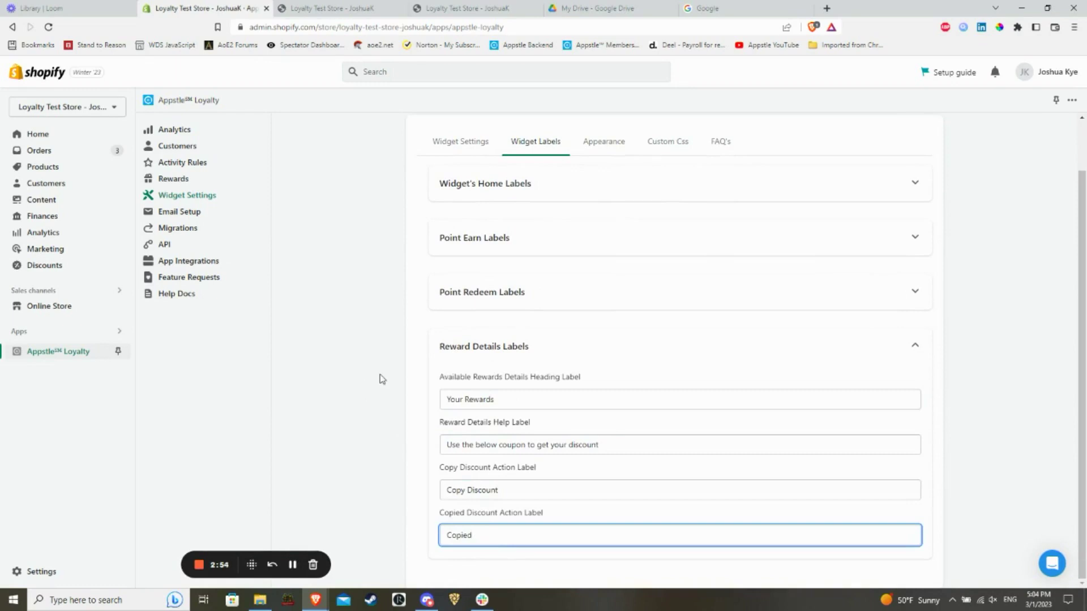
left_click(604, 142)
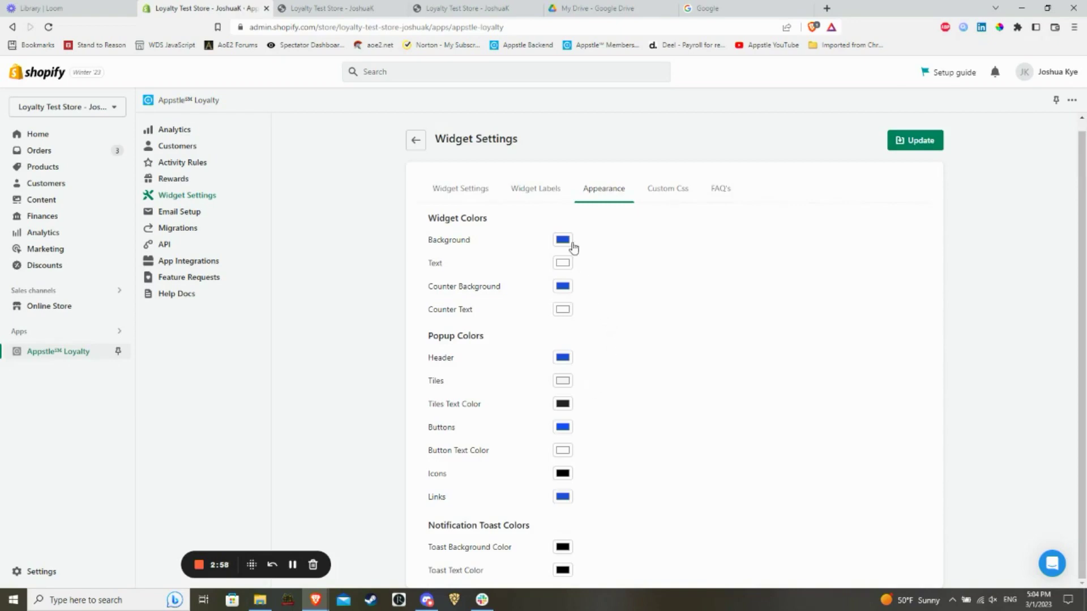
- Change the Background, Counter Background, Header, Buttons and Links colours from blue to green
left_click(562, 240)
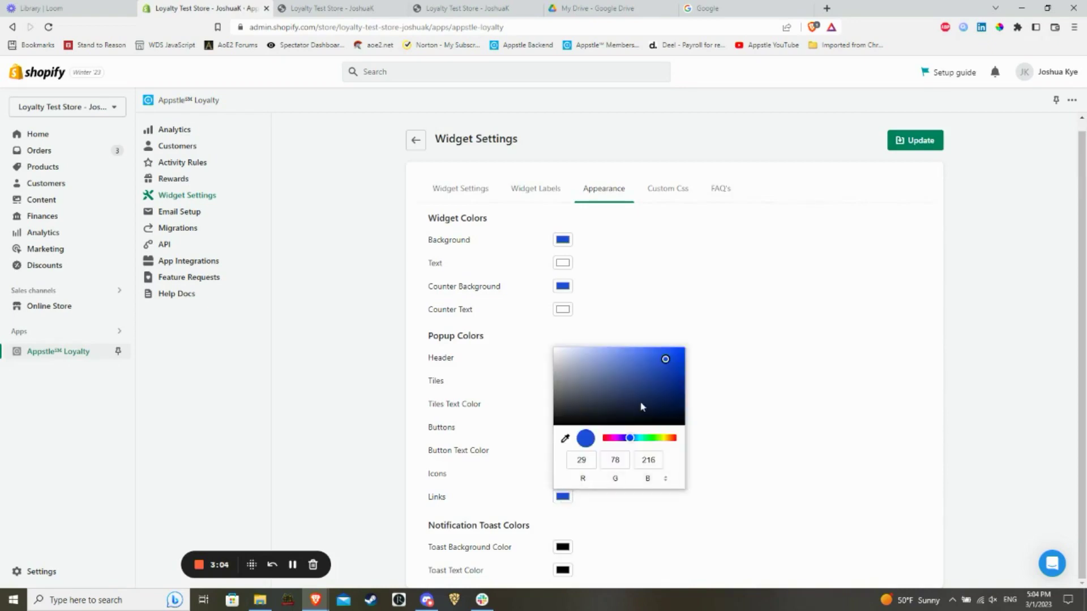
mouse_move(611, 361)
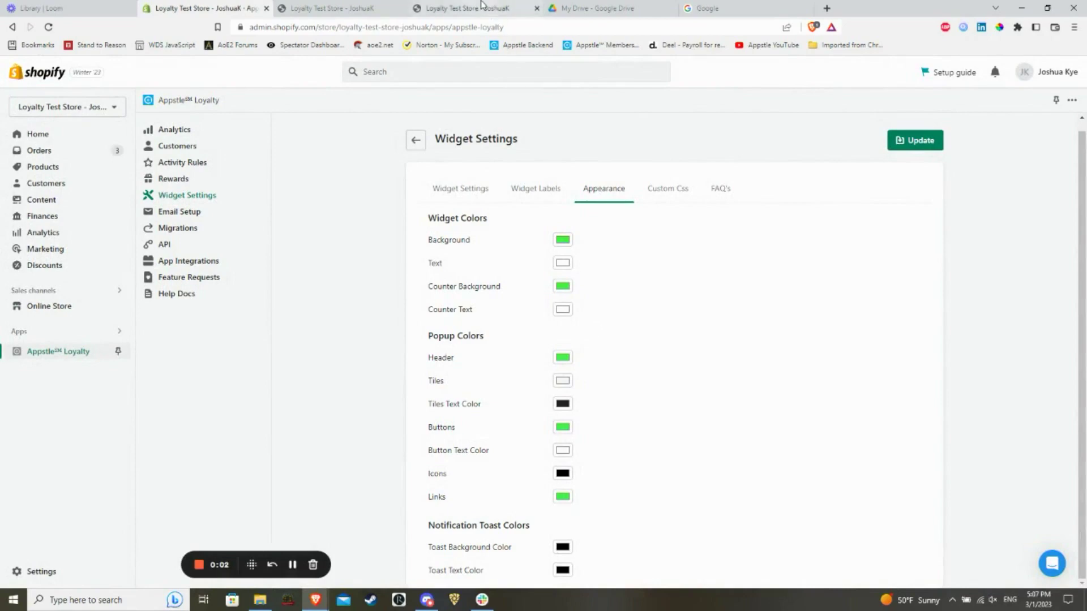
left_click(475, 8)
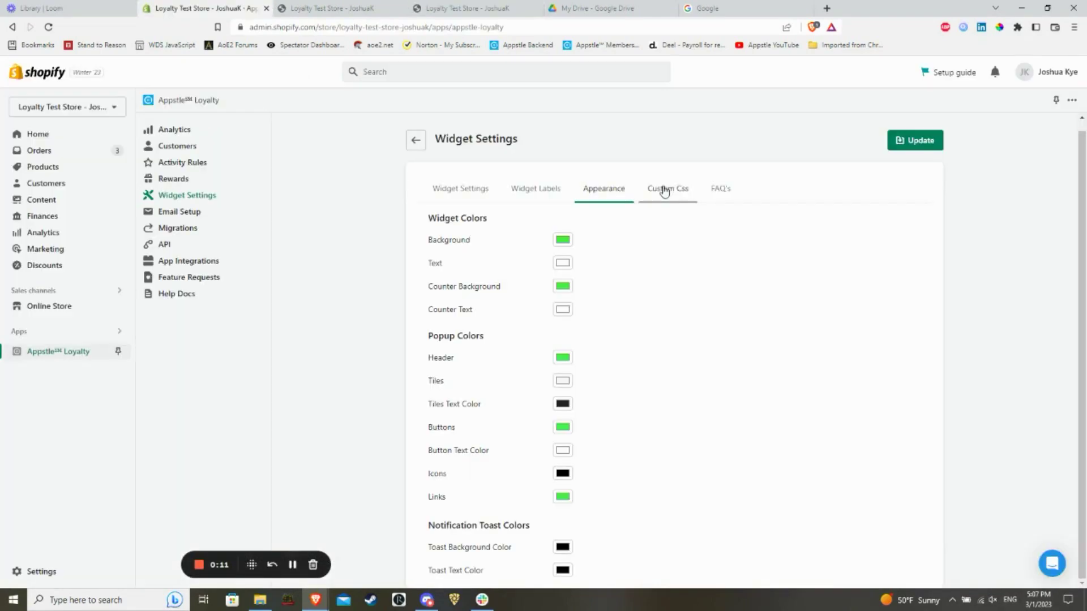
left_click(667, 189)
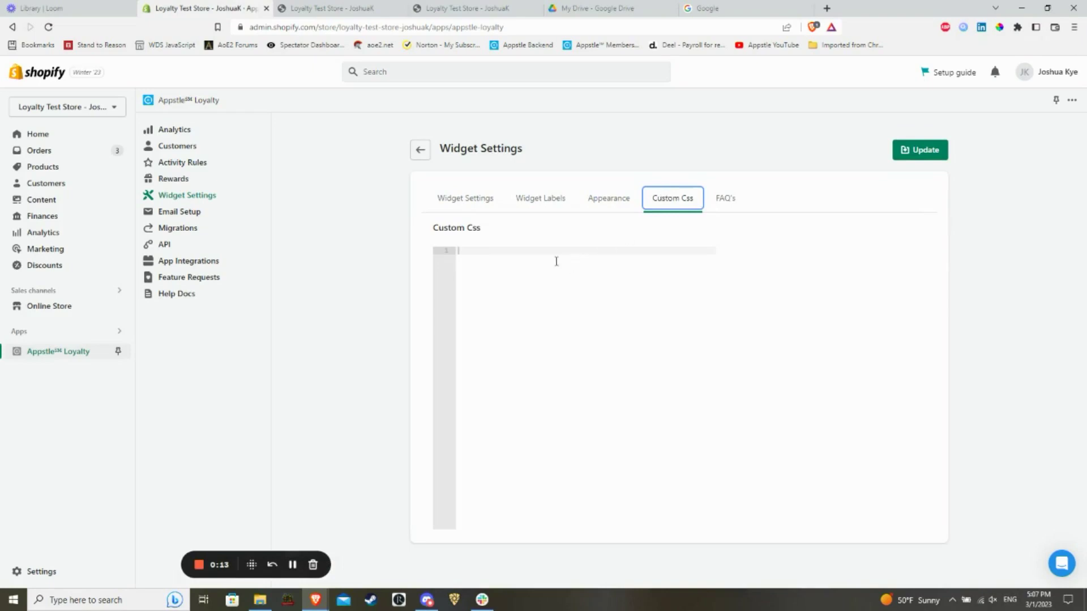
left_click(579, 250)
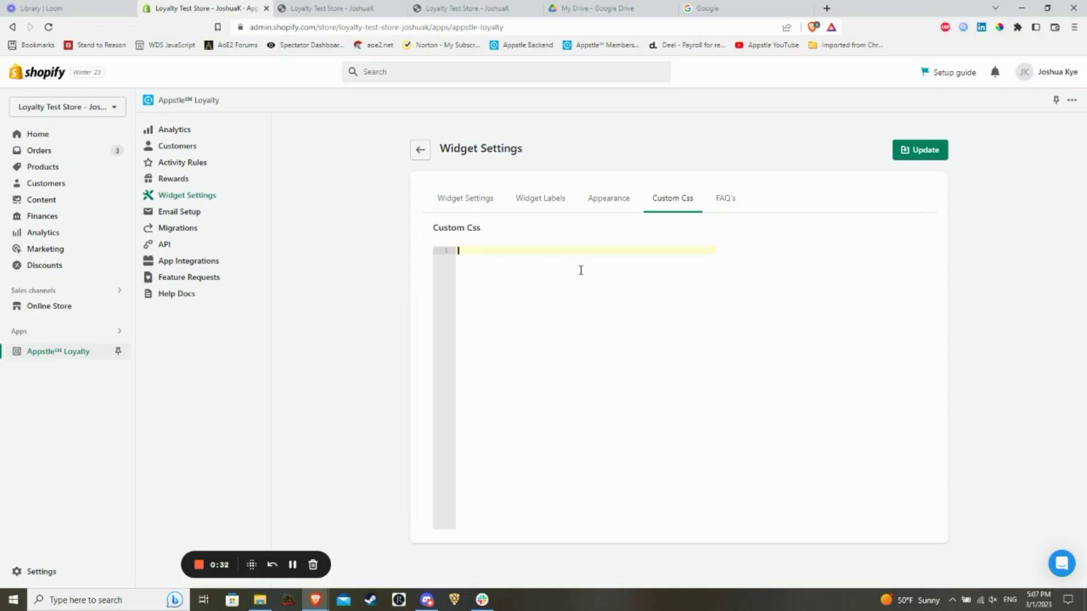
- Open the FAQ's tab and scroll through the FAQ editor entries
left_click(725, 198)
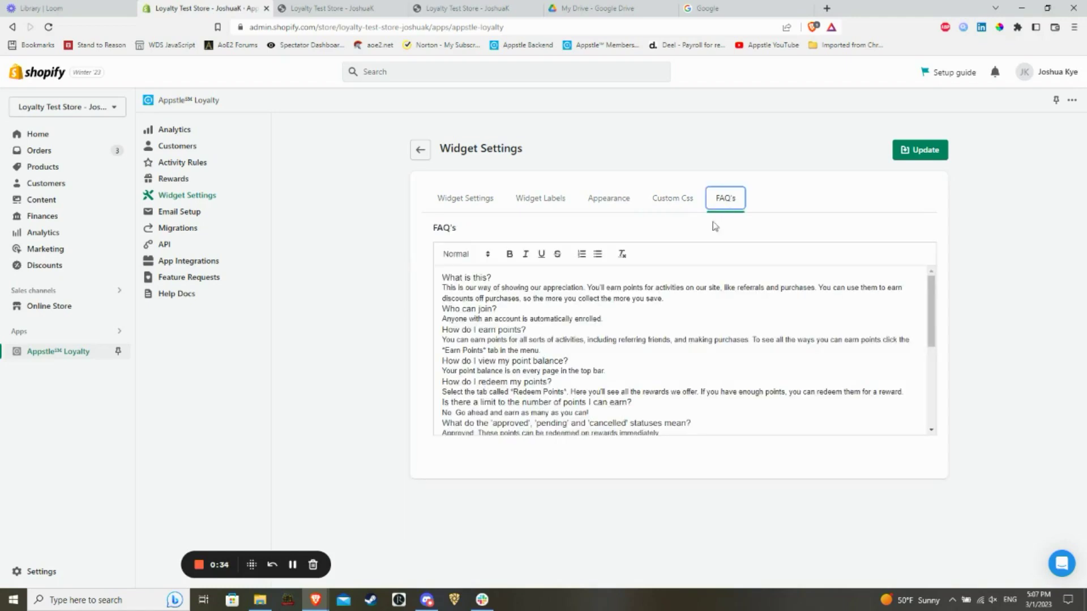
scroll("down", 3)
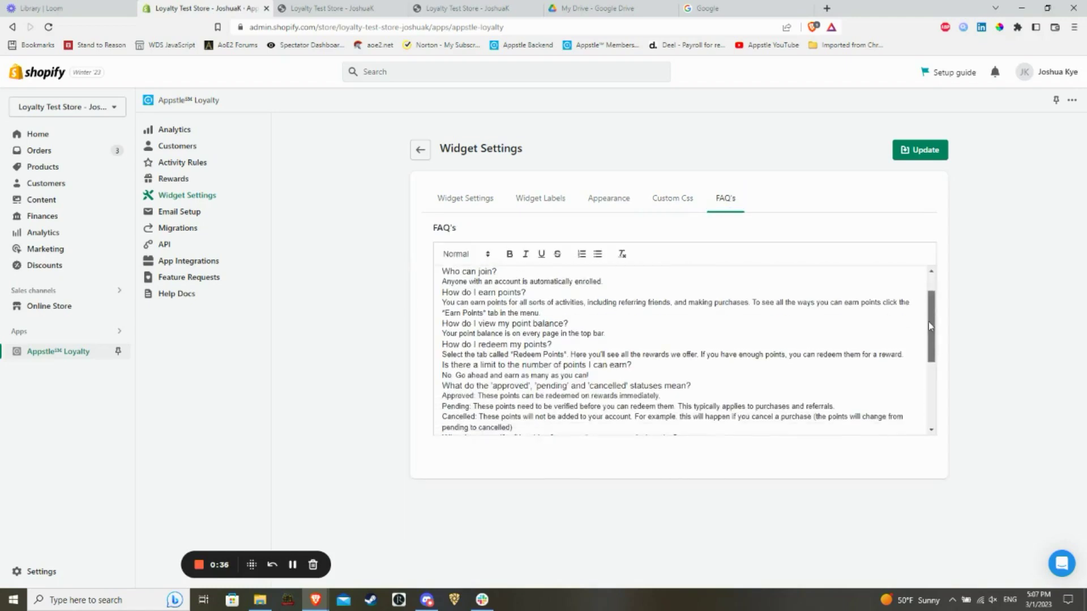
scroll("down", 3)
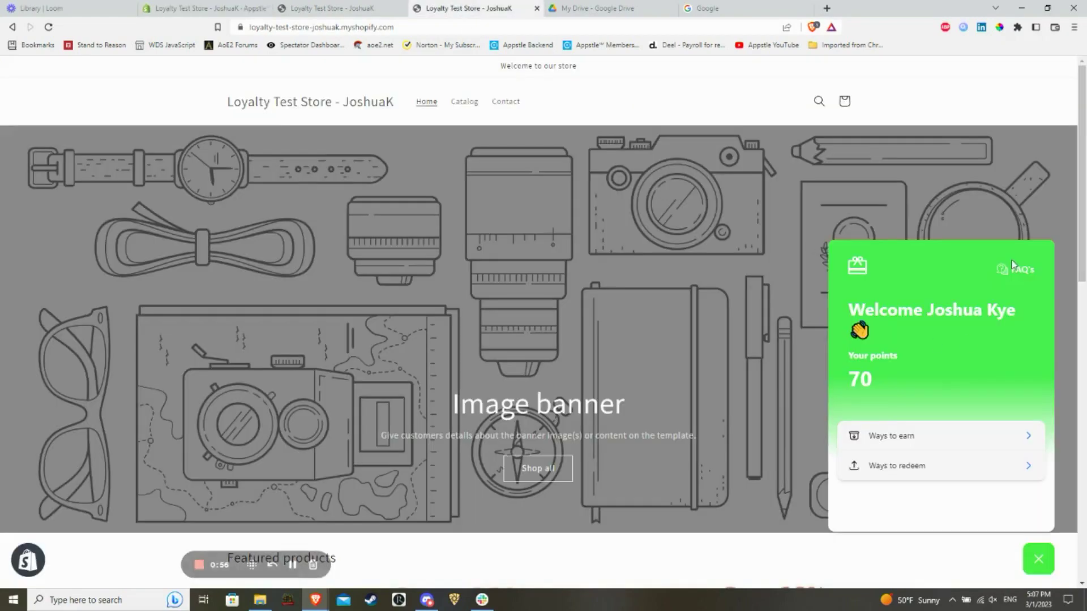
- Return to the admin FAQ's tab and save the widget settings with Update
left_click(1017, 268)
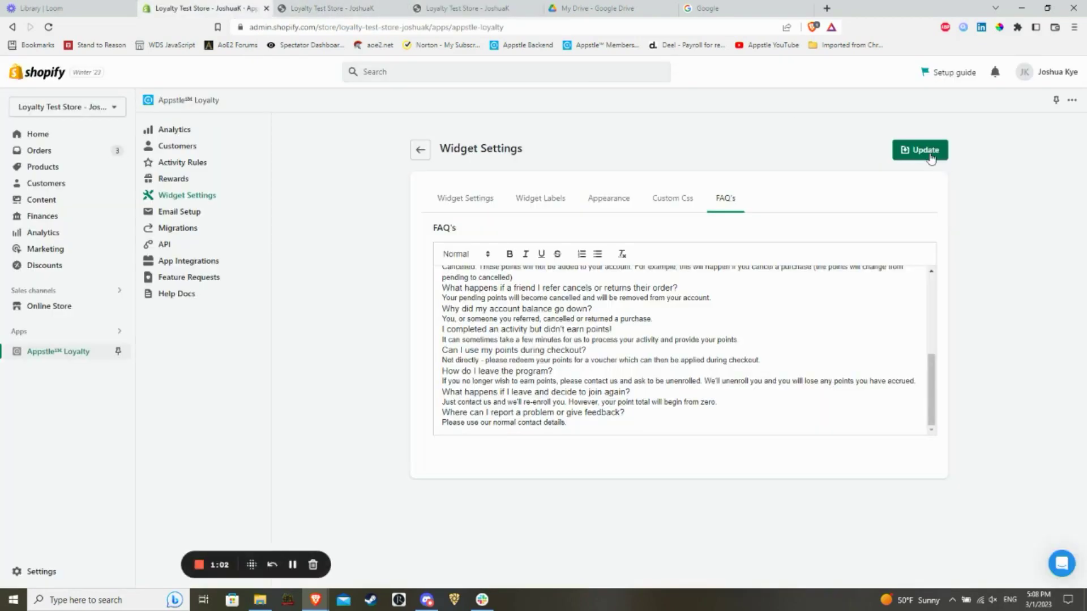
left_click(920, 149)
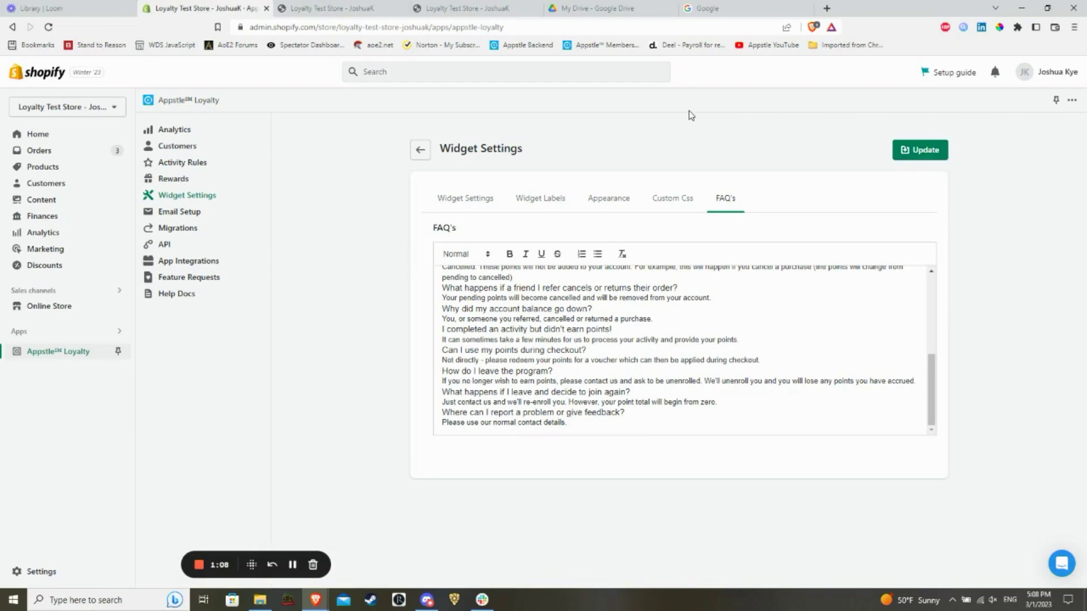
- On the storefront widget, open FAQs and scroll down to the feedback question
left_click(461, 9)
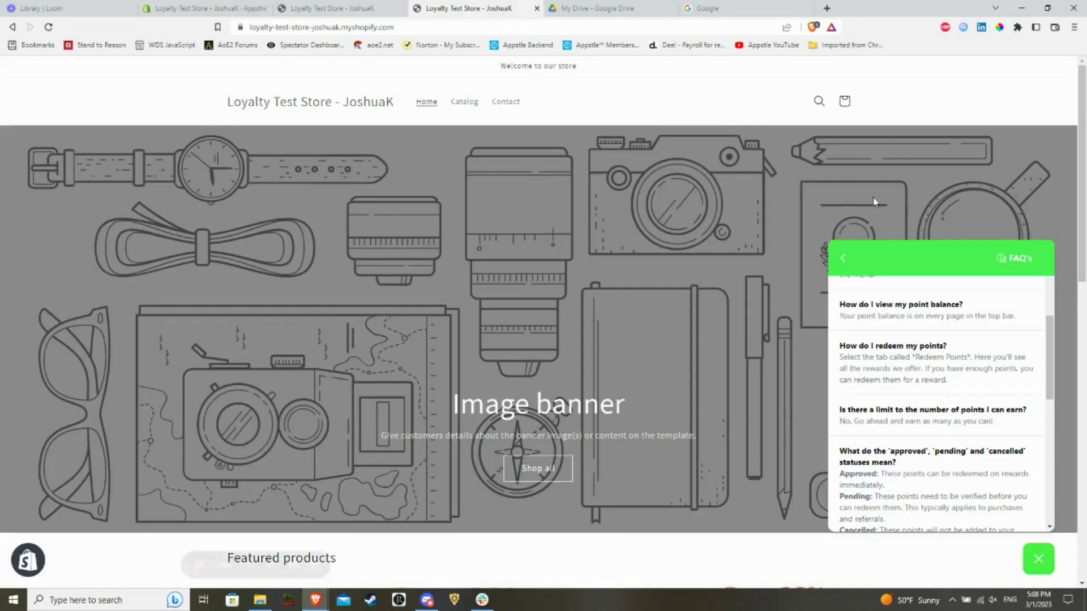
left_click(842, 258)
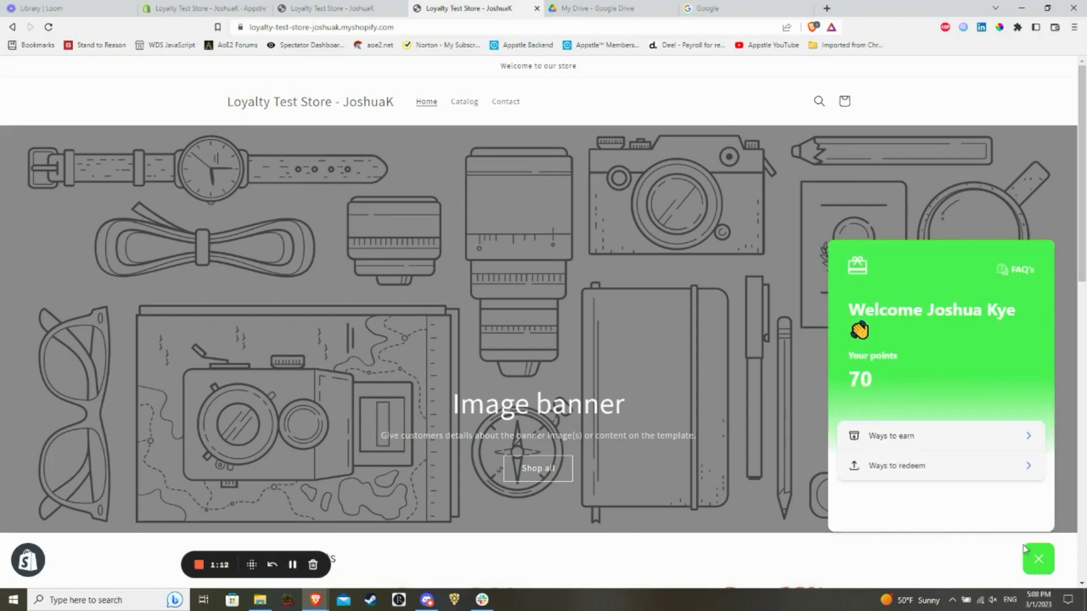
mouse_move(933, 472)
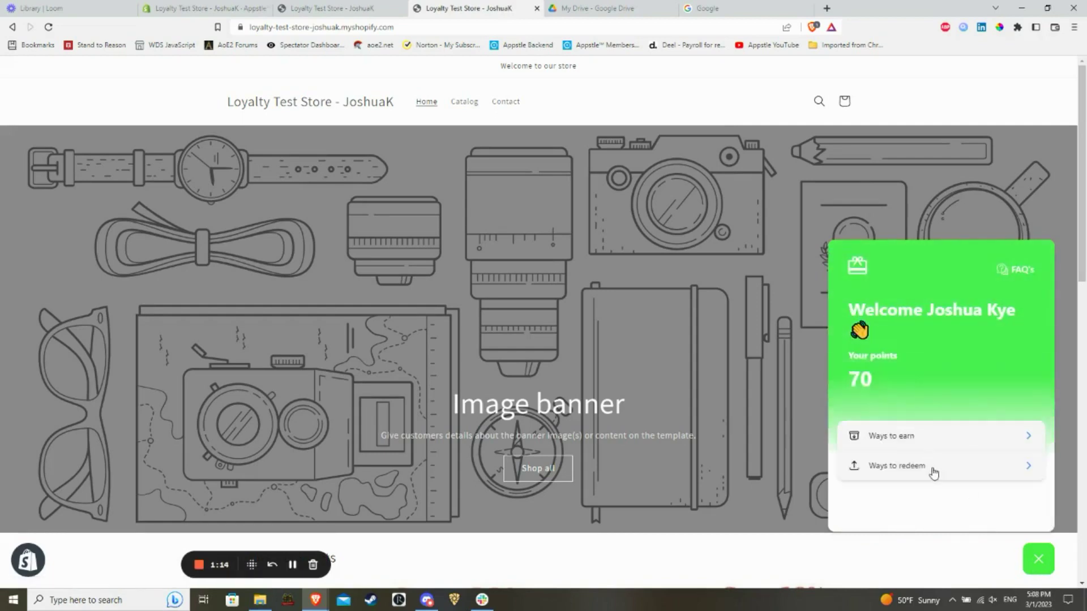
left_click(1015, 270)
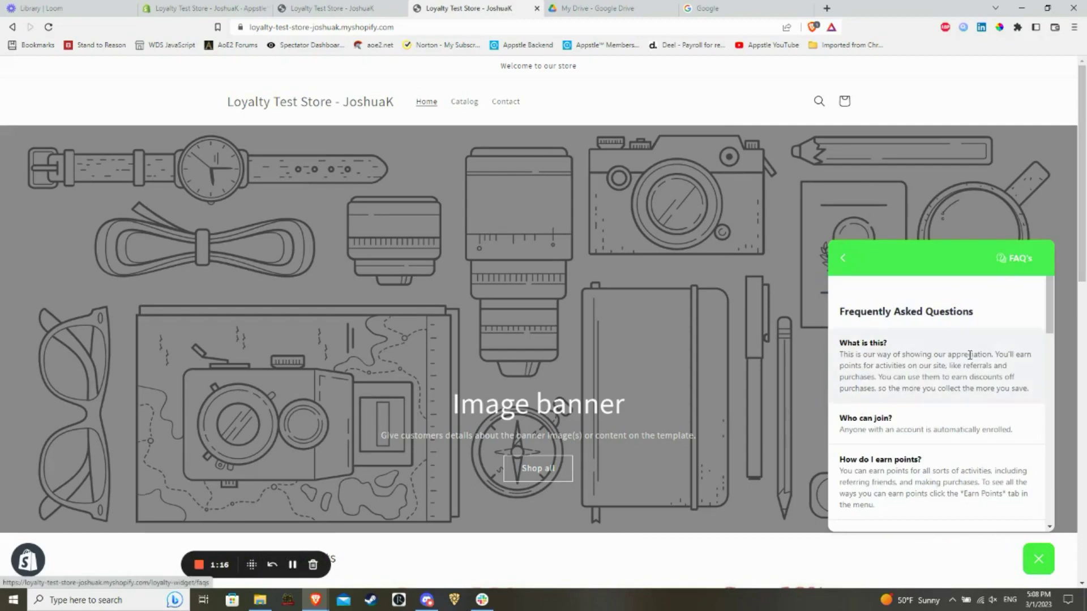
scroll("down", 3)
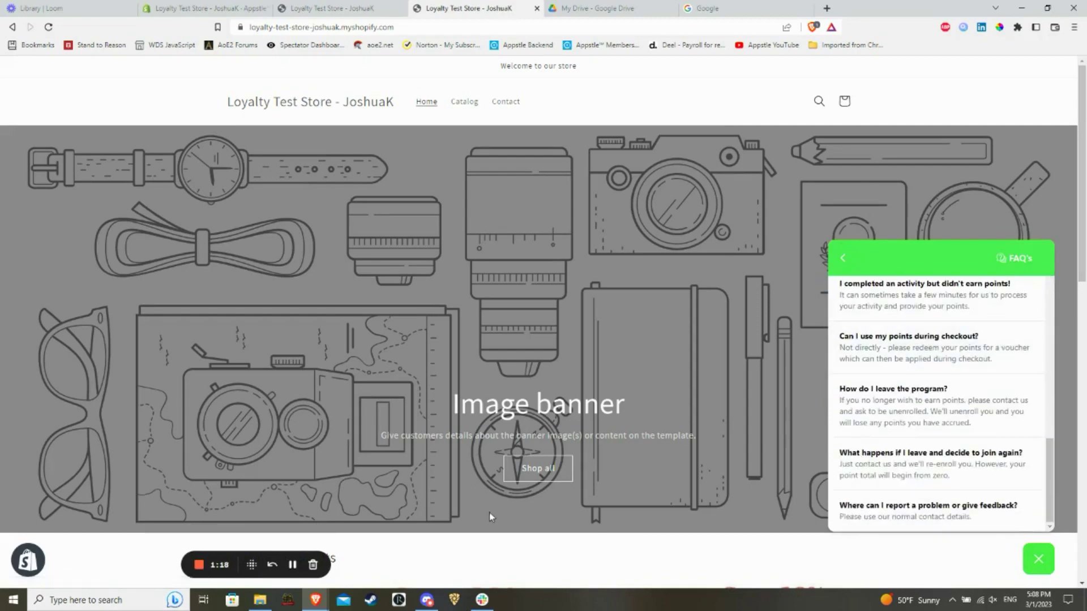
mouse_move(363, 550)
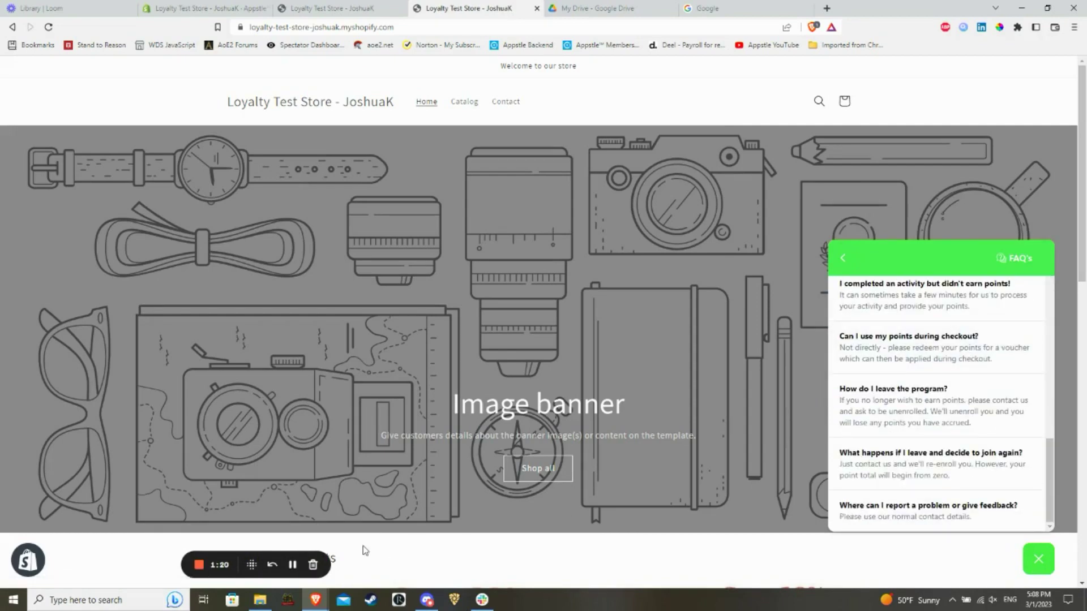